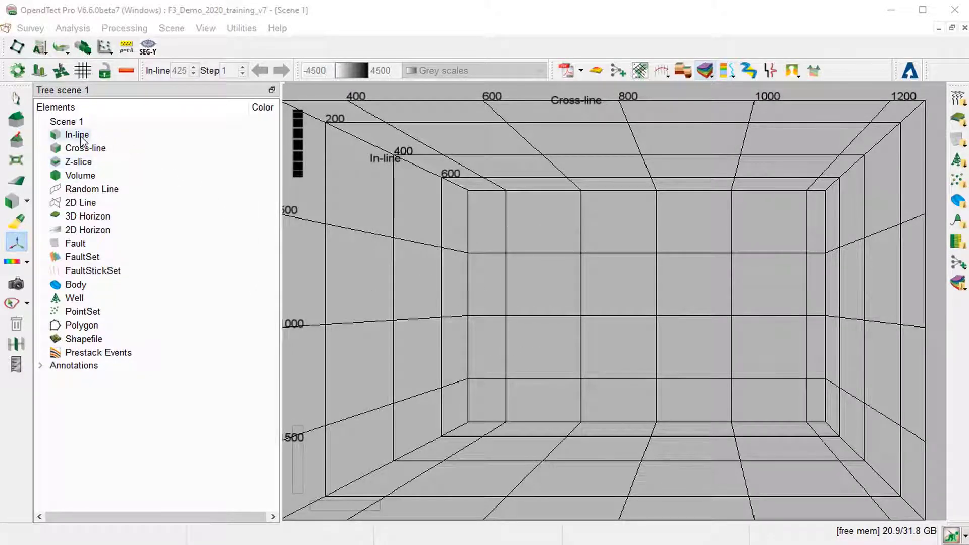
Step: Add inline 425 with the default dip-steered median filter seismic data
right_click(76, 135)
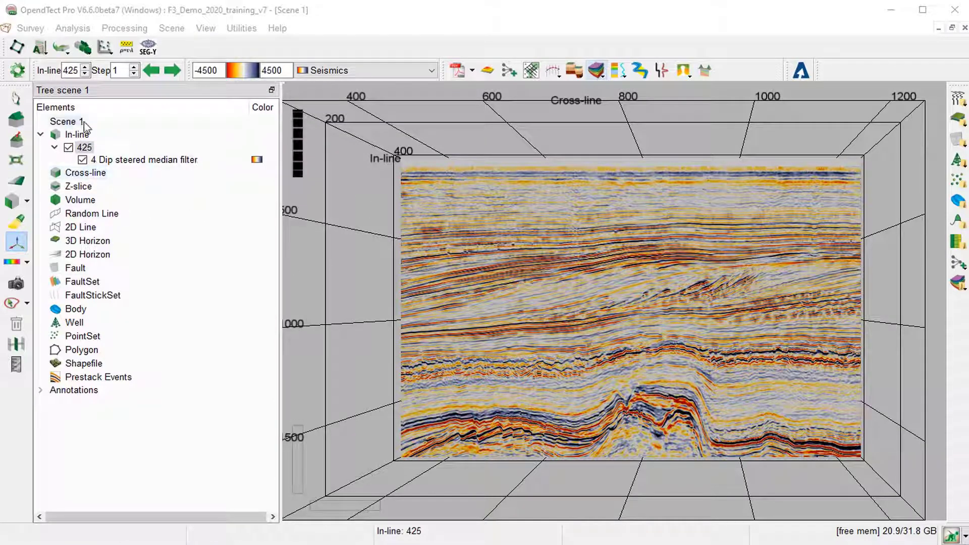
Step: Overlay the Continuous_HC_Full HorizonCube on inline 425 in Rainbow over Grey scales seismic
right_click(84, 146)
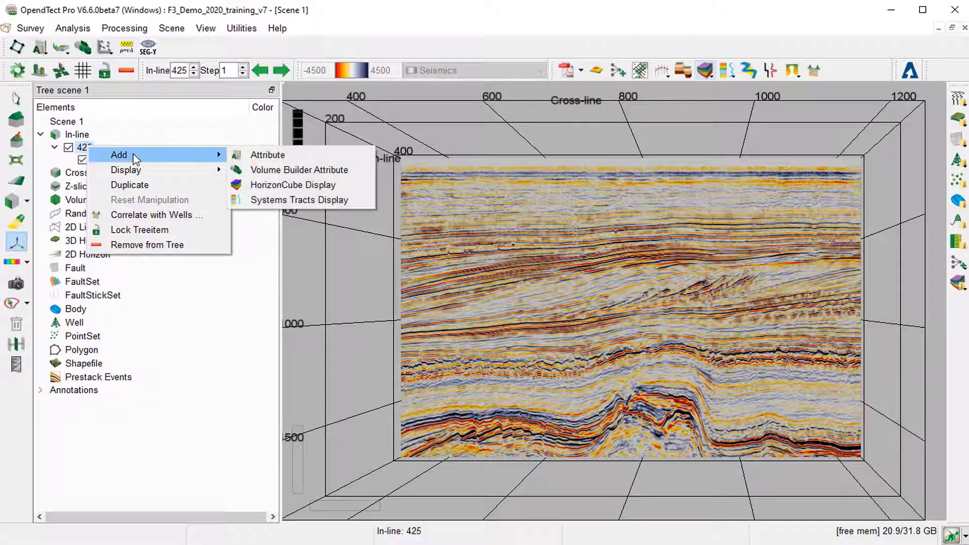
mouse_move(294, 184)
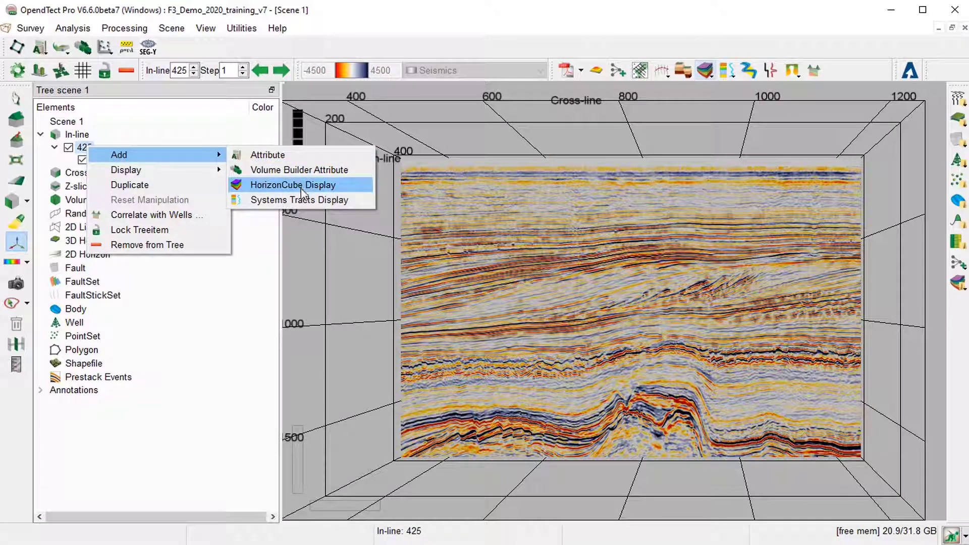
click(290, 185)
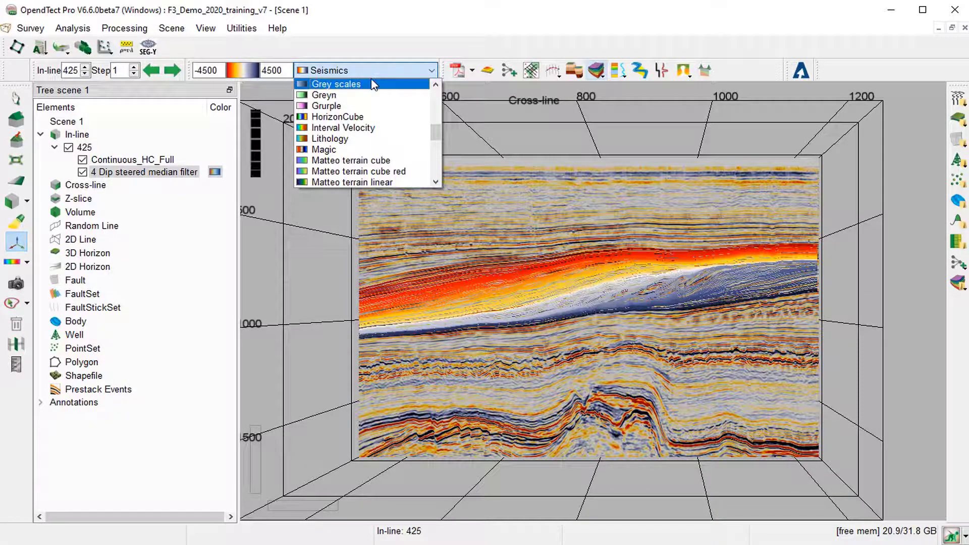
click(336, 84)
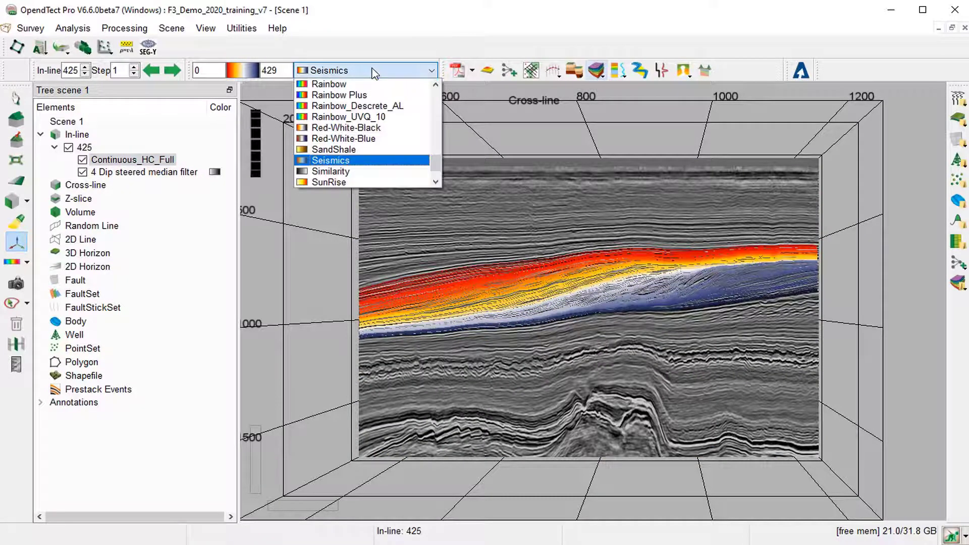
click(327, 84)
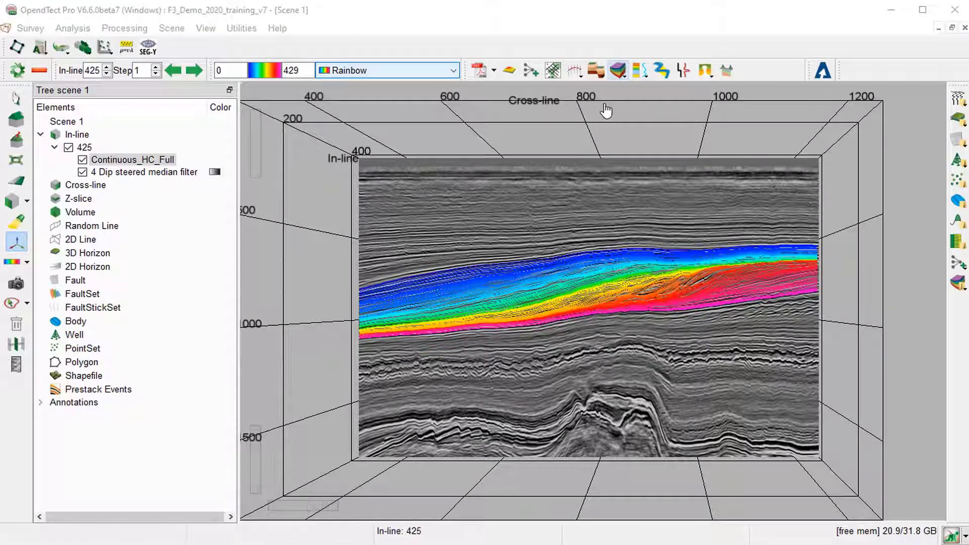
Step: Launch Extract horizons from the HorizonCube 3D Control Center
click(617, 69)
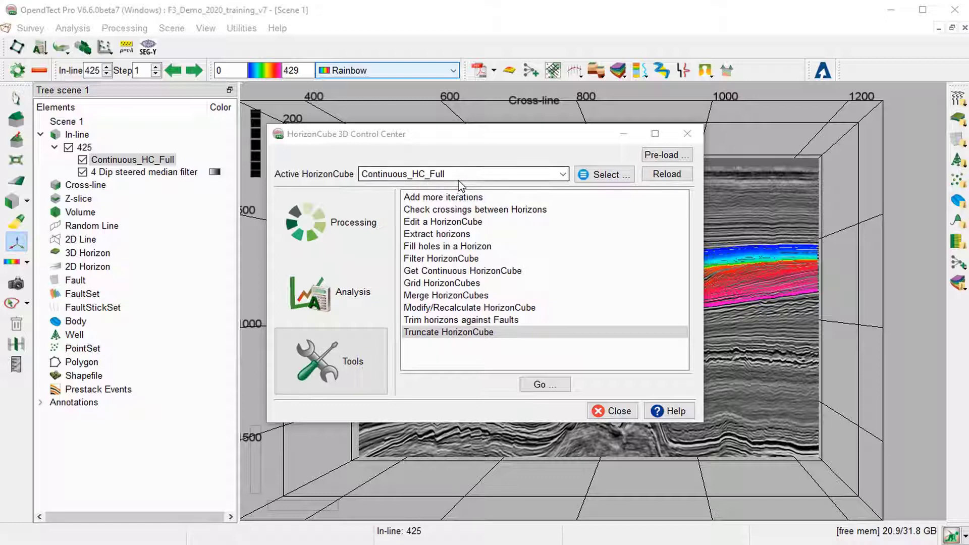
mouse_move(330, 361)
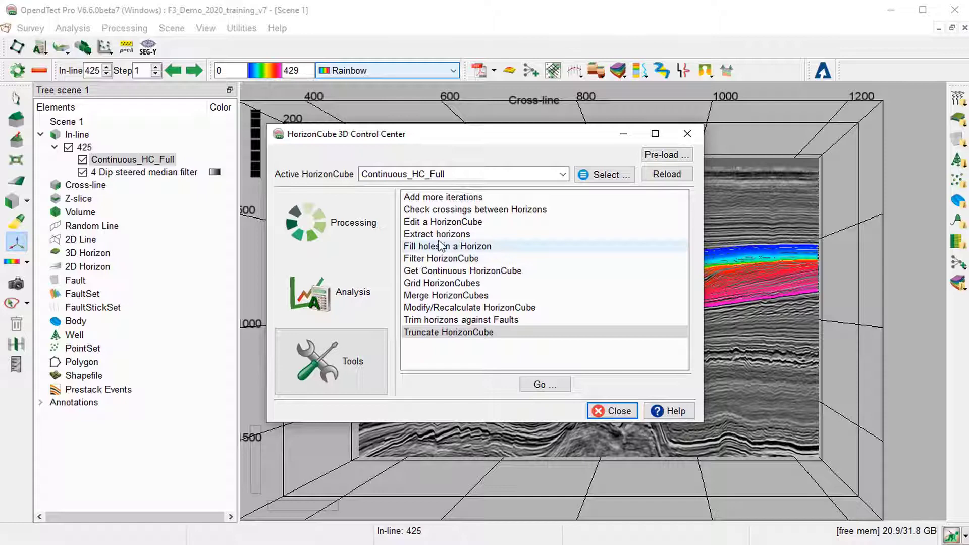
click(436, 234)
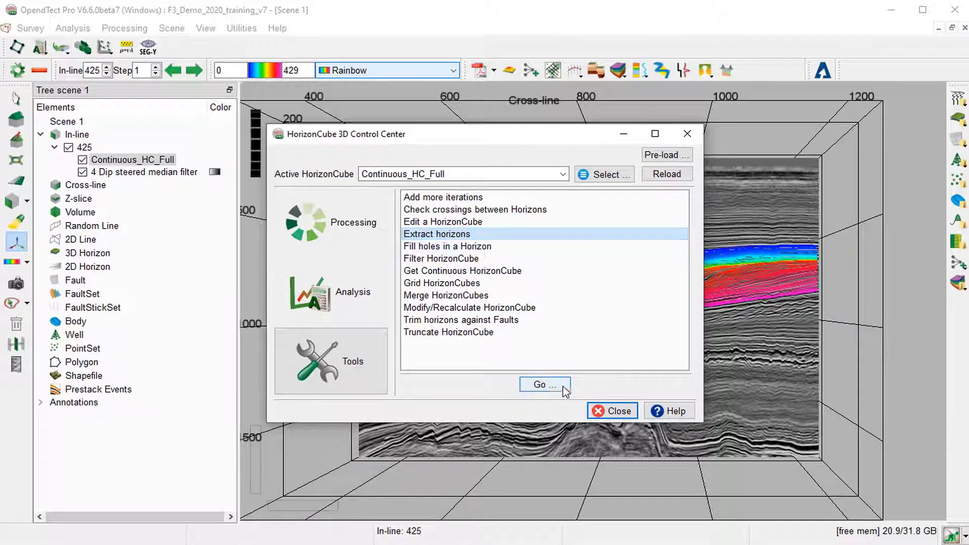
click(545, 384)
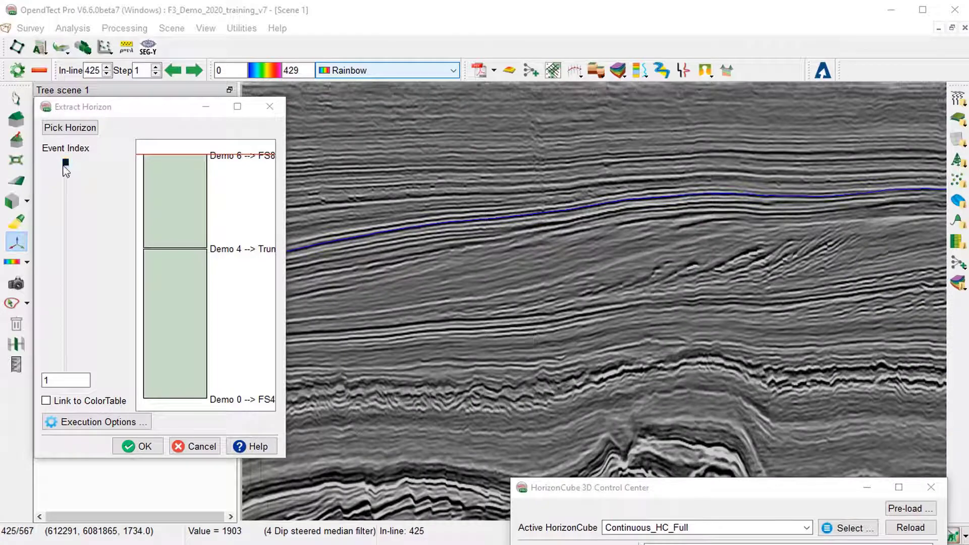
Step: Step the Event Index slider through event 116 down to event 283
drag(66, 162, 66, 149)
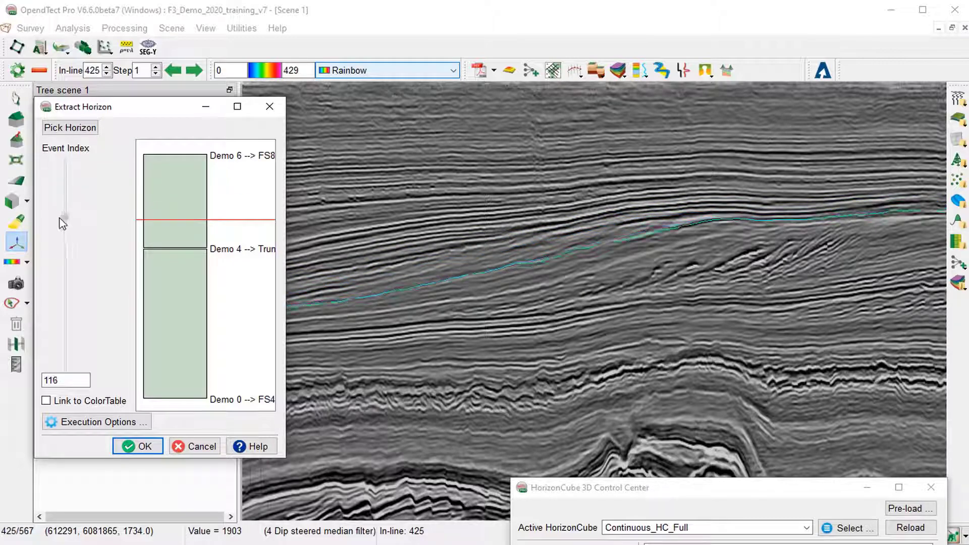
drag(64, 224, 64, 254)
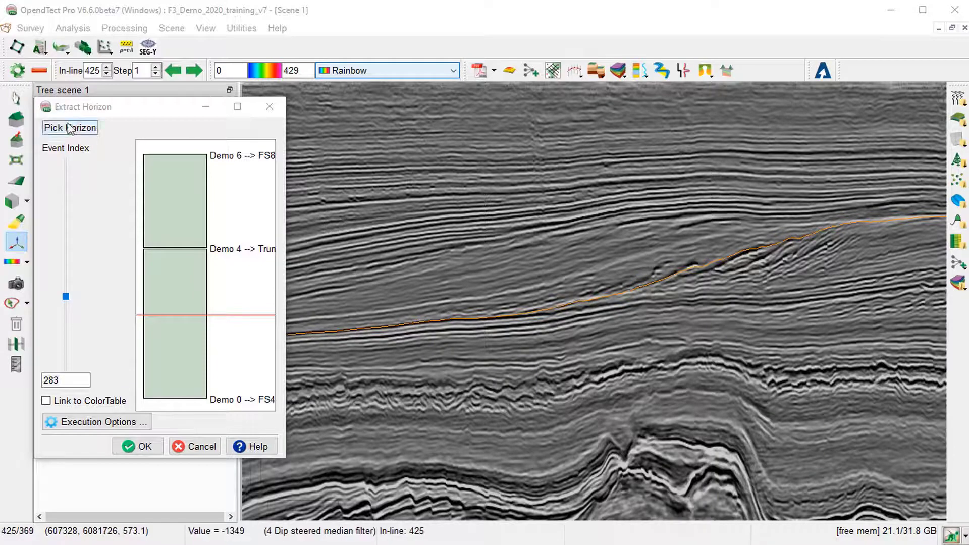
Step: Insert Event_283 horizons in Crimson and RoyalBlue, and Event_102 in LimeGreen
click(69, 127)
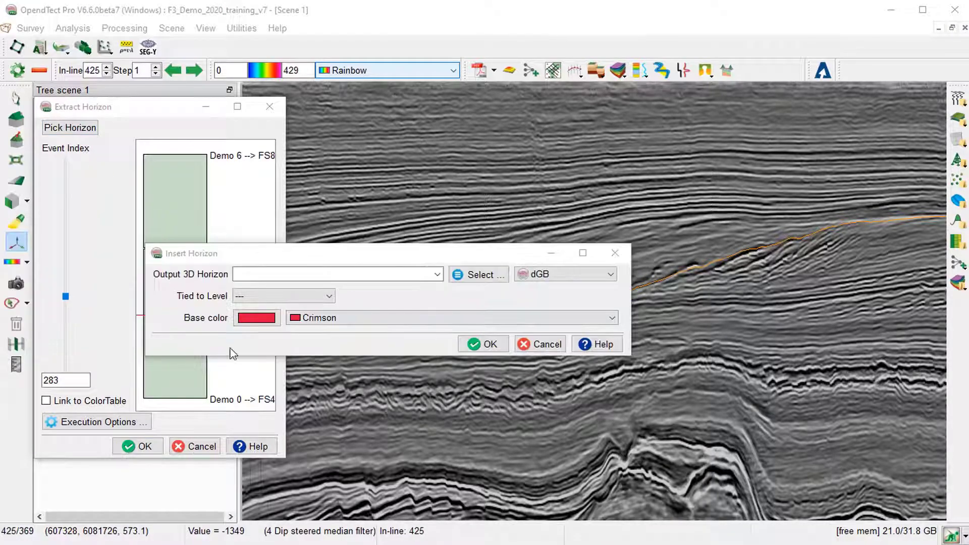
click(337, 274)
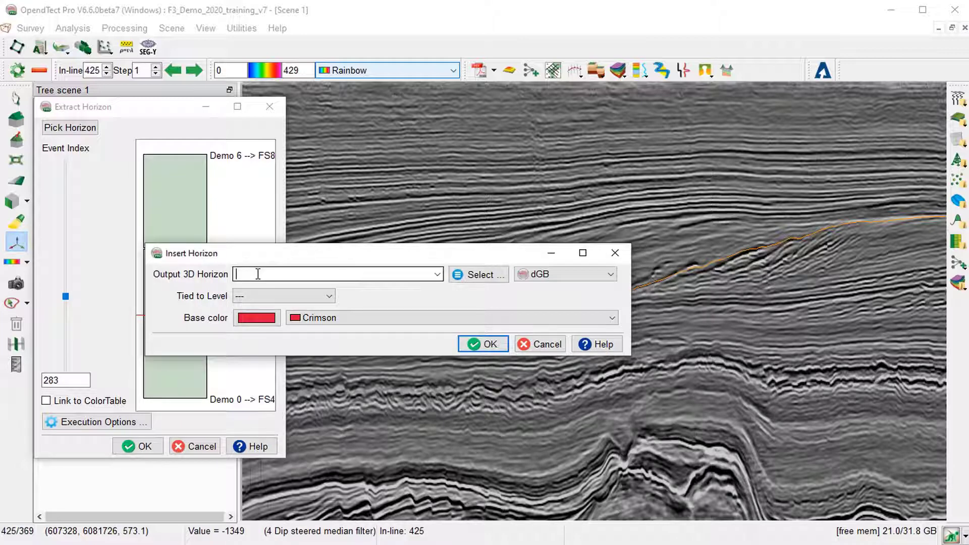
text(Eve)
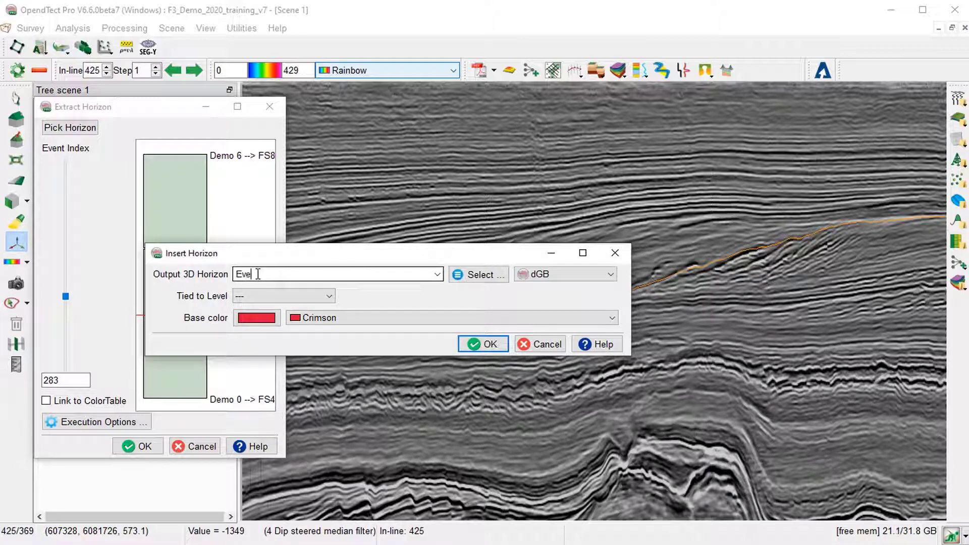
text(nt_283)
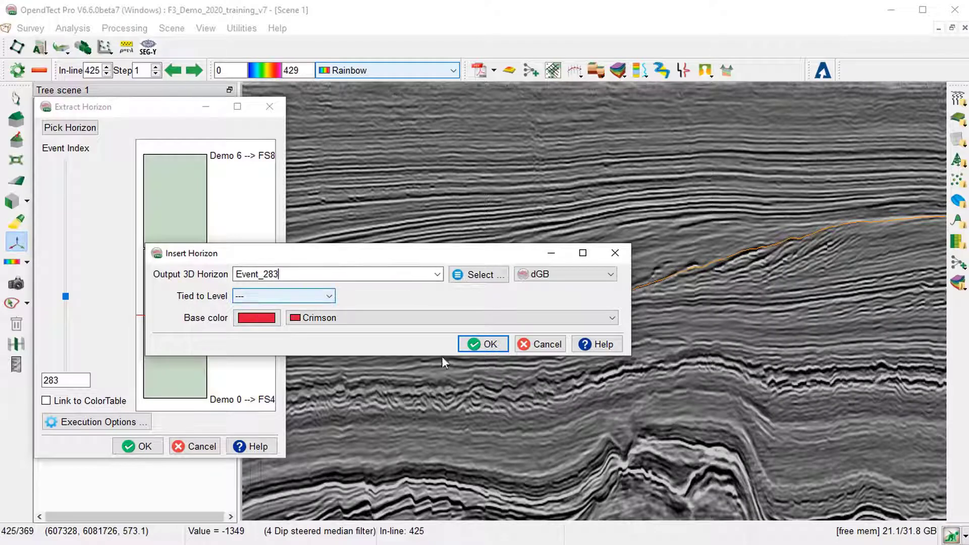
mouse_move(482, 344)
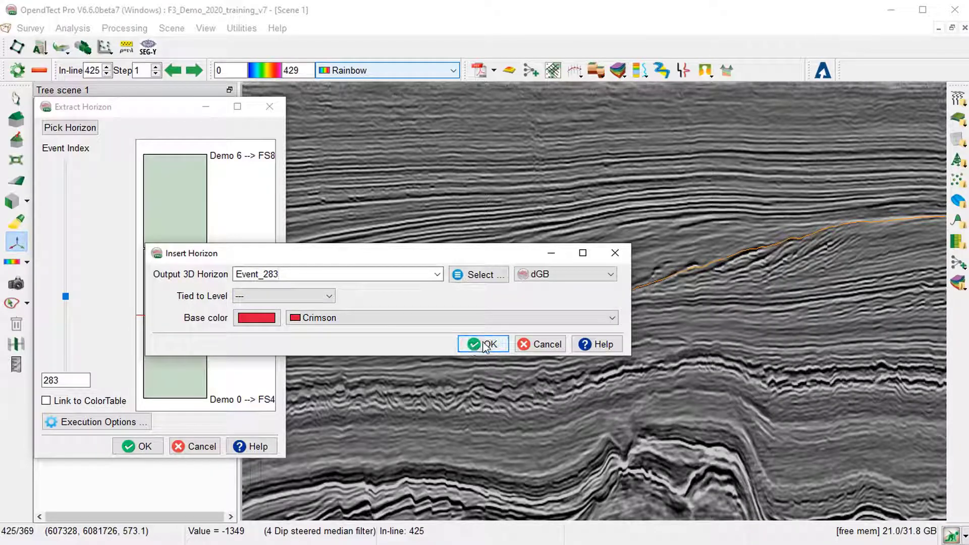
click(483, 344)
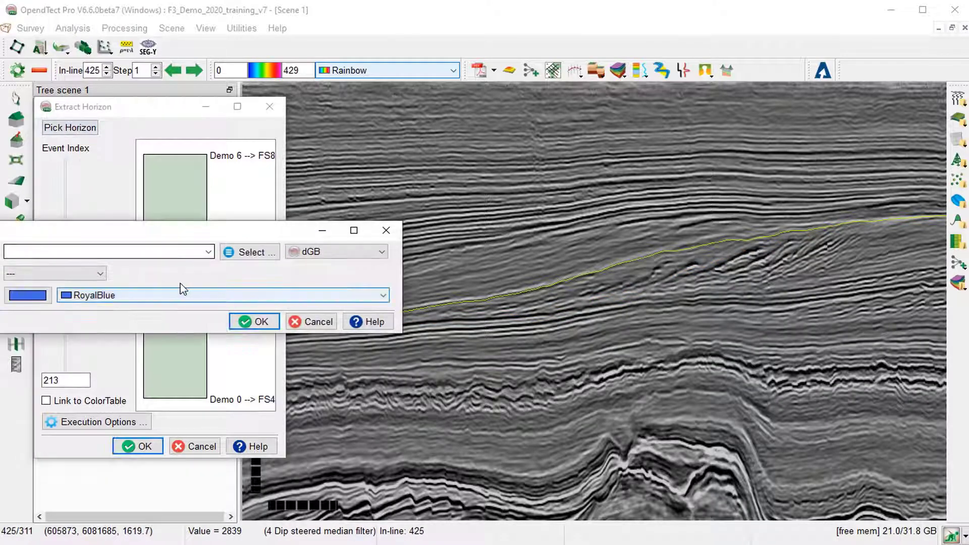
text(Event_)
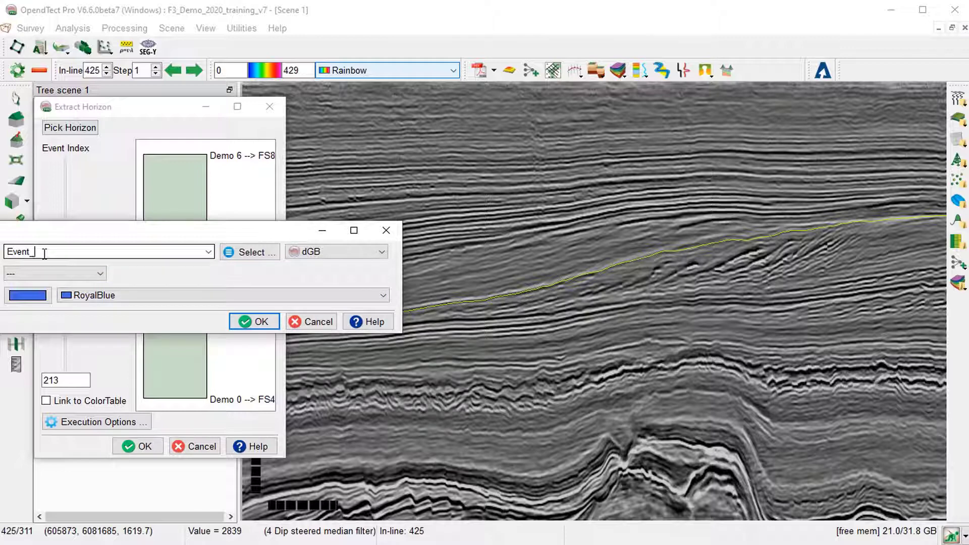
click(252, 321)
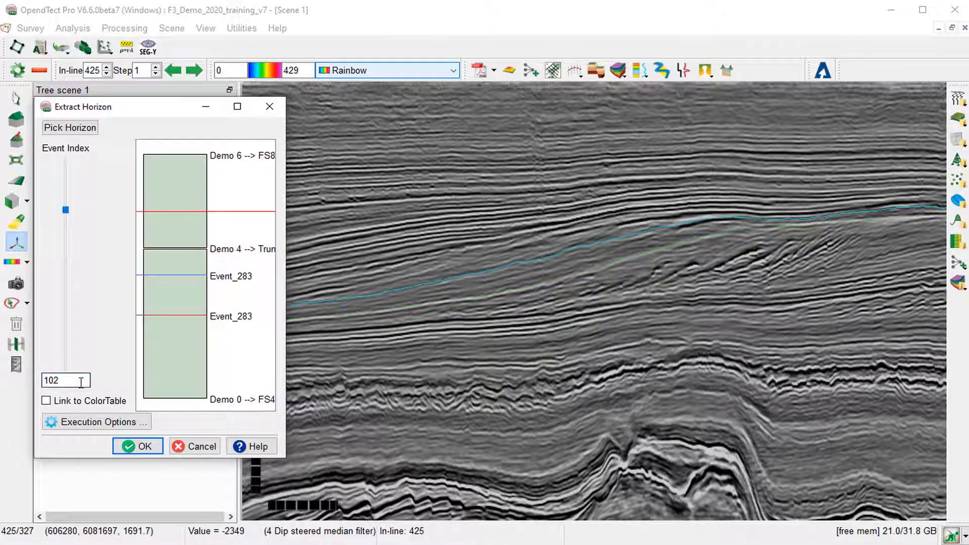
click(69, 127)
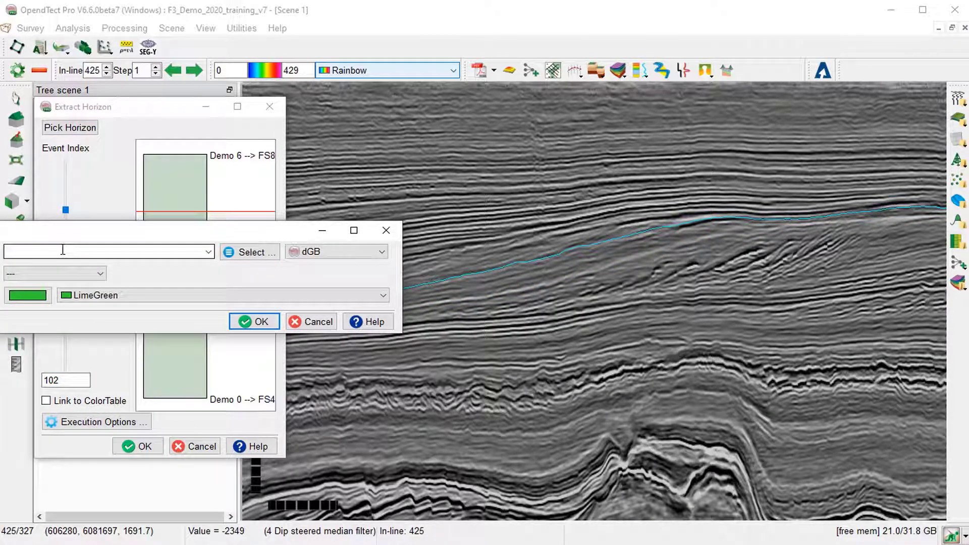
text(Event)
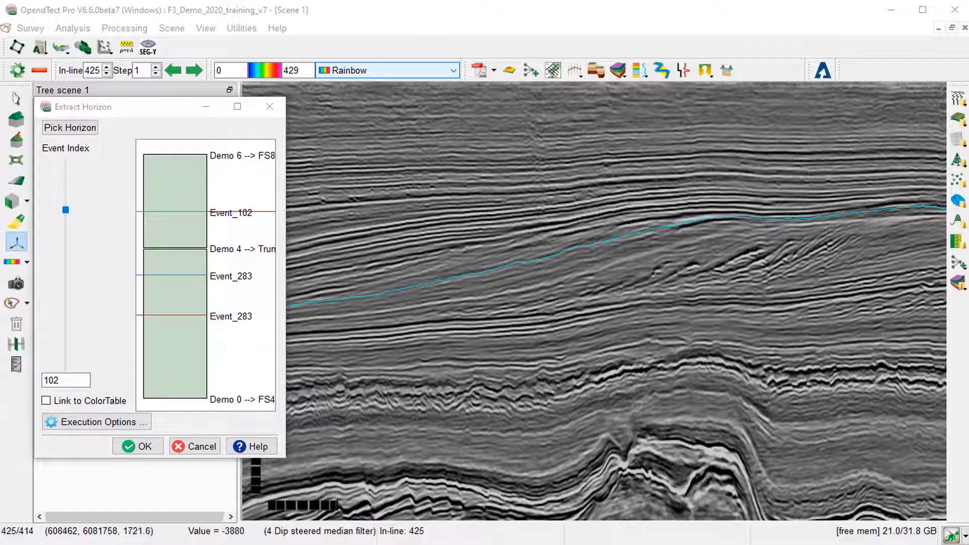
Step: Run the extraction of the inserted horizons and close the finished progress report
click(138, 445)
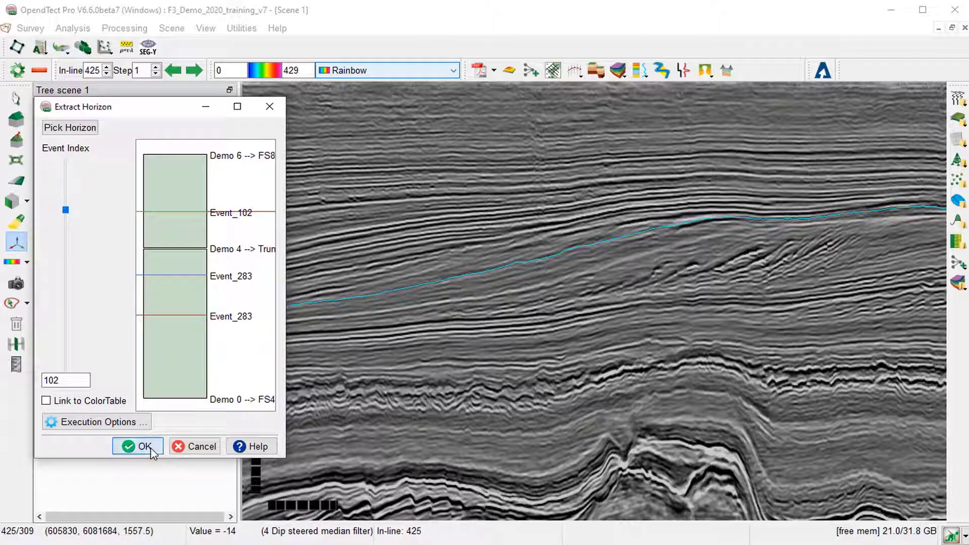
click(137, 445)
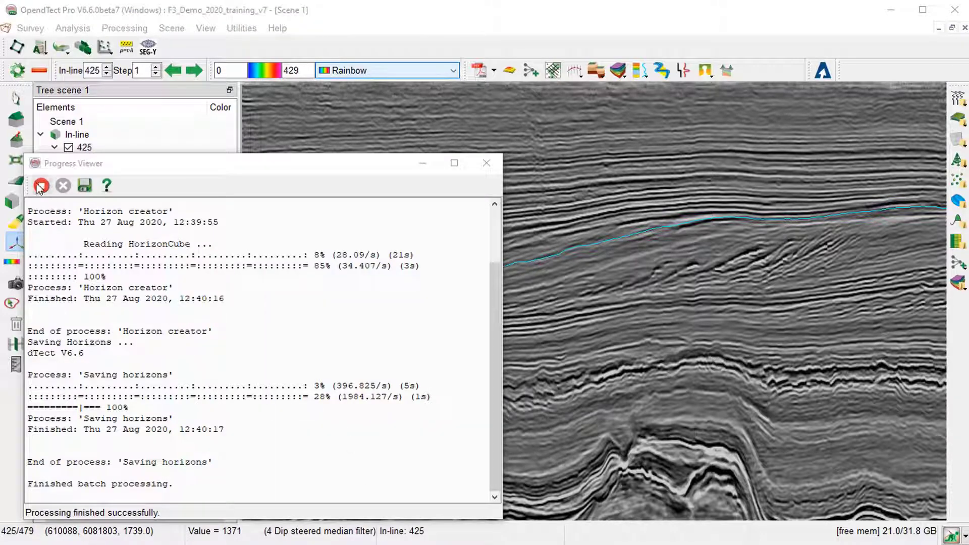
click(486, 163)
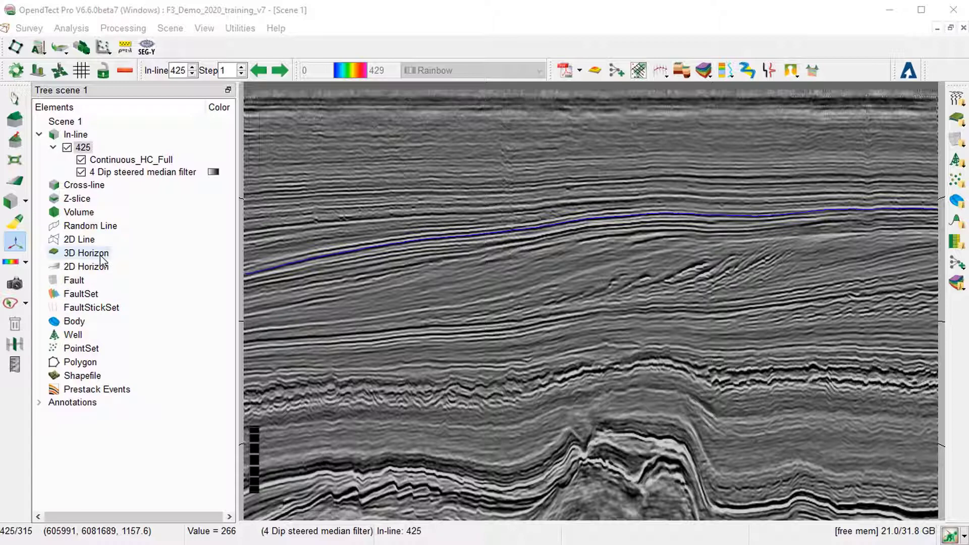
Step: Load Event_283, Event_102 and Event 302 as 3D horizons in the scene
right_click(86, 253)
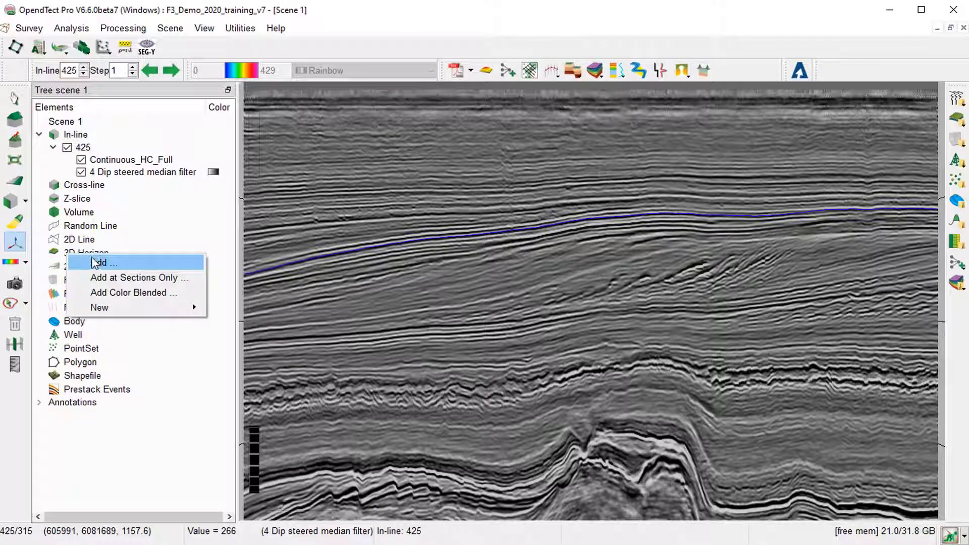
click(104, 262)
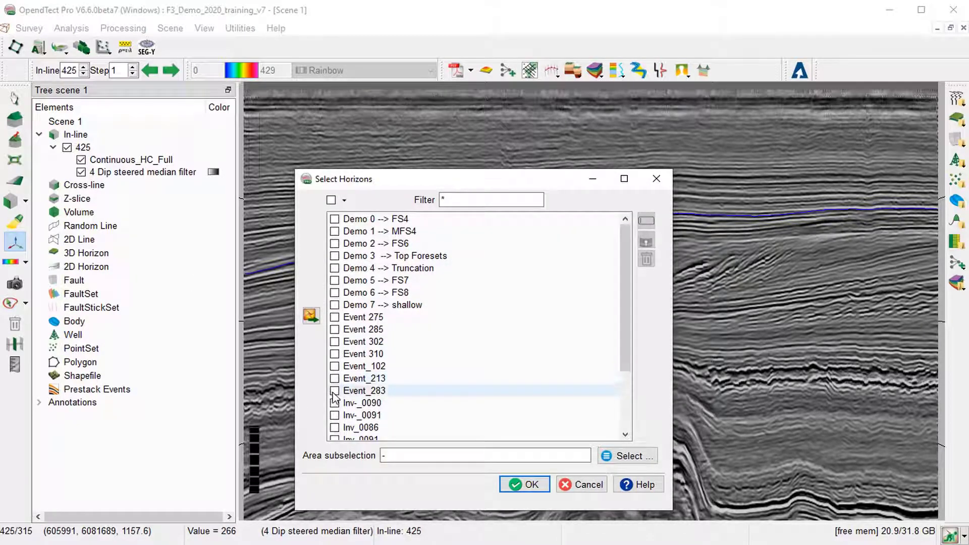
click(334, 365)
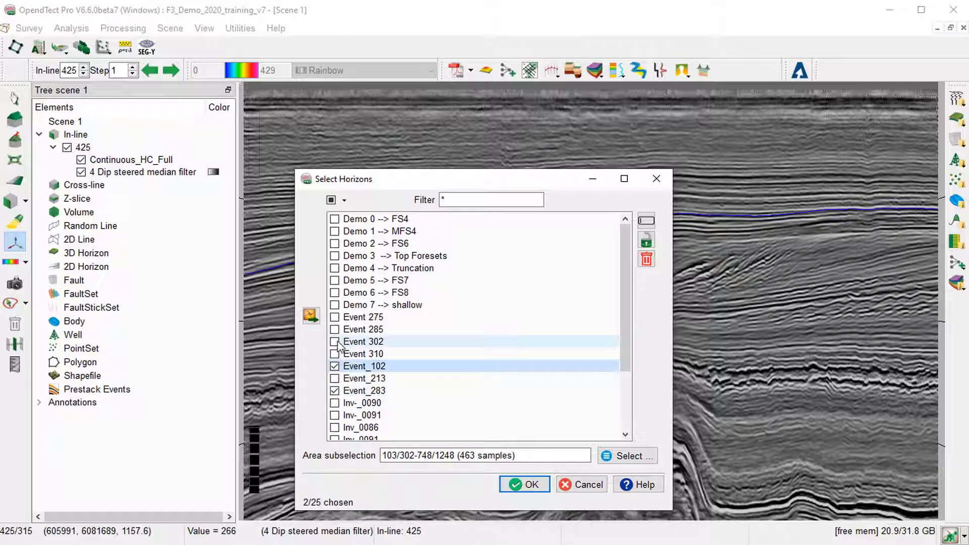
click(335, 342)
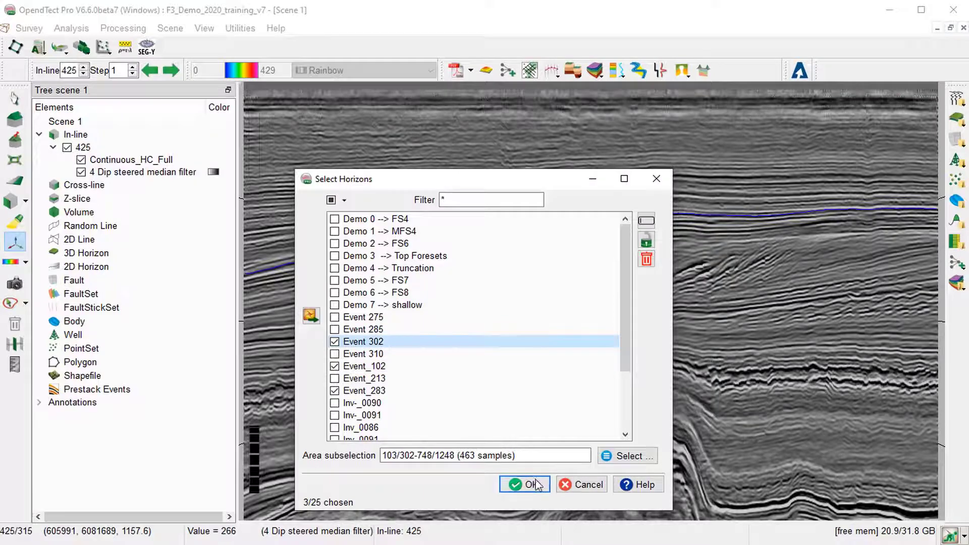
click(524, 483)
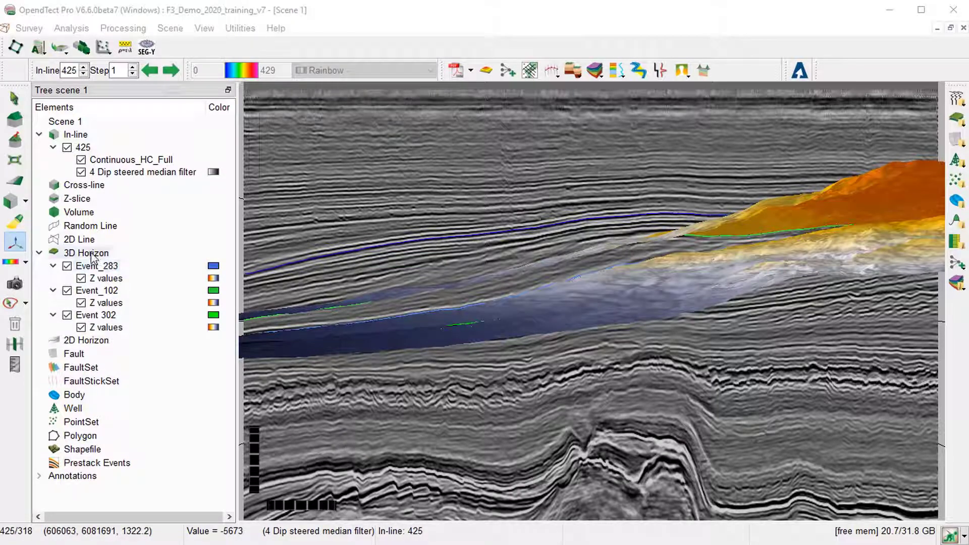
Step: Set all 3D horizons to display only at sections
right_click(85, 252)
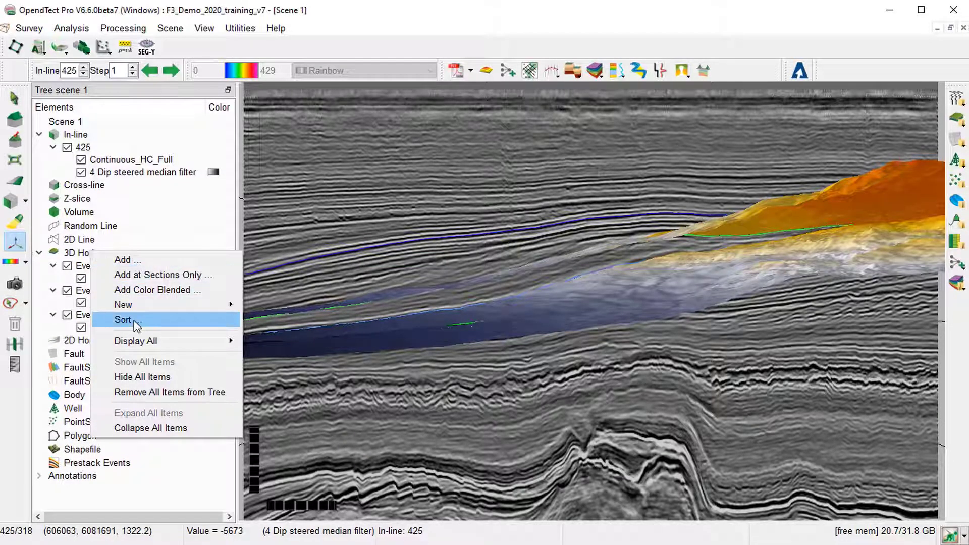
mouse_move(135, 340)
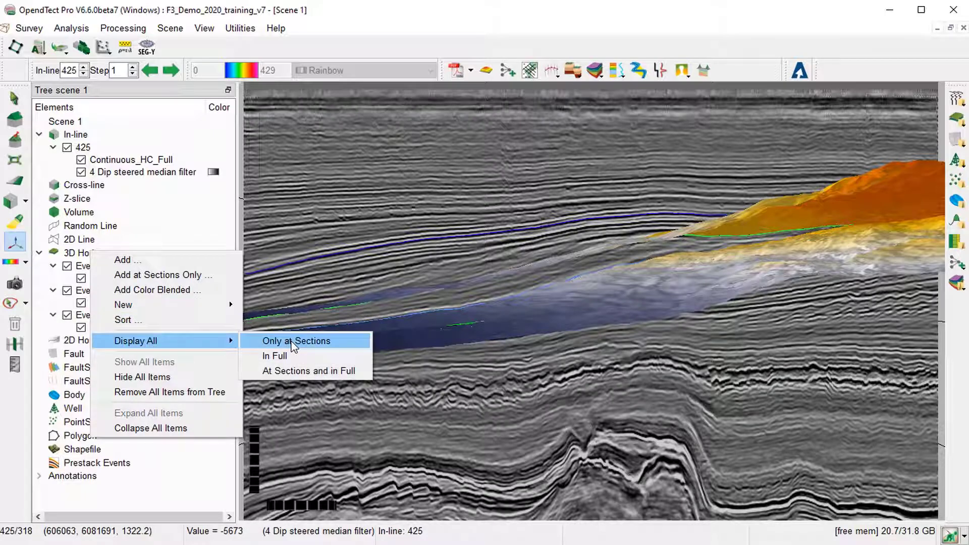
click(296, 340)
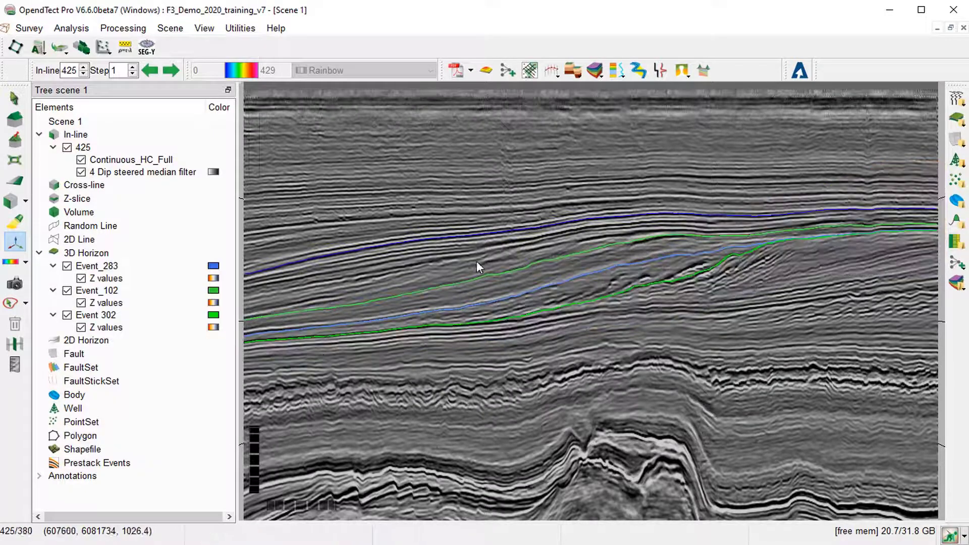